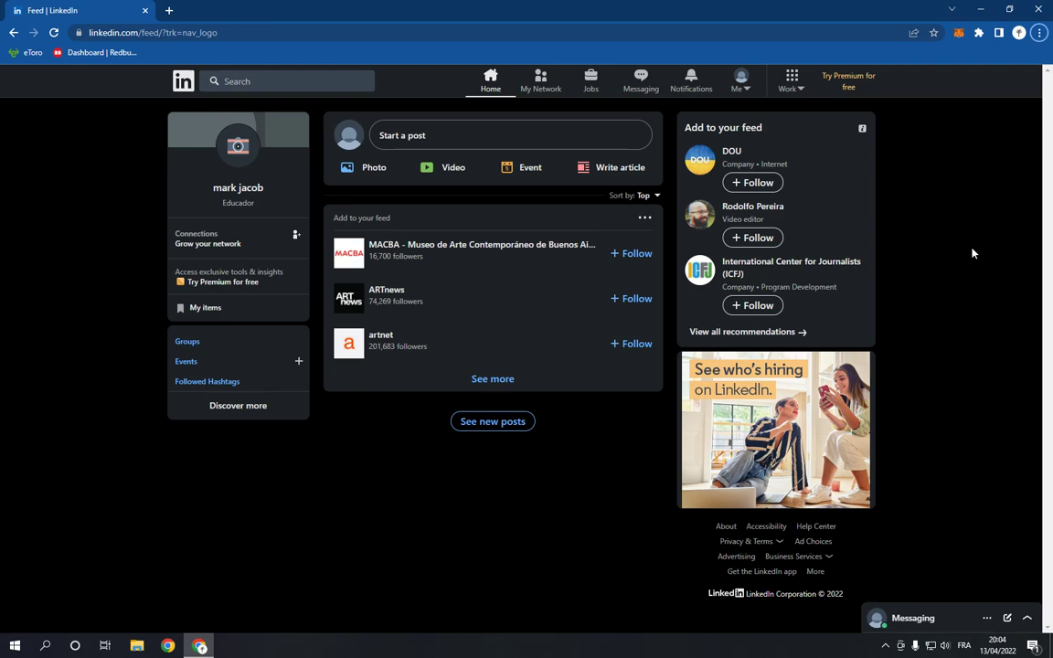
mouse_move(740, 80)
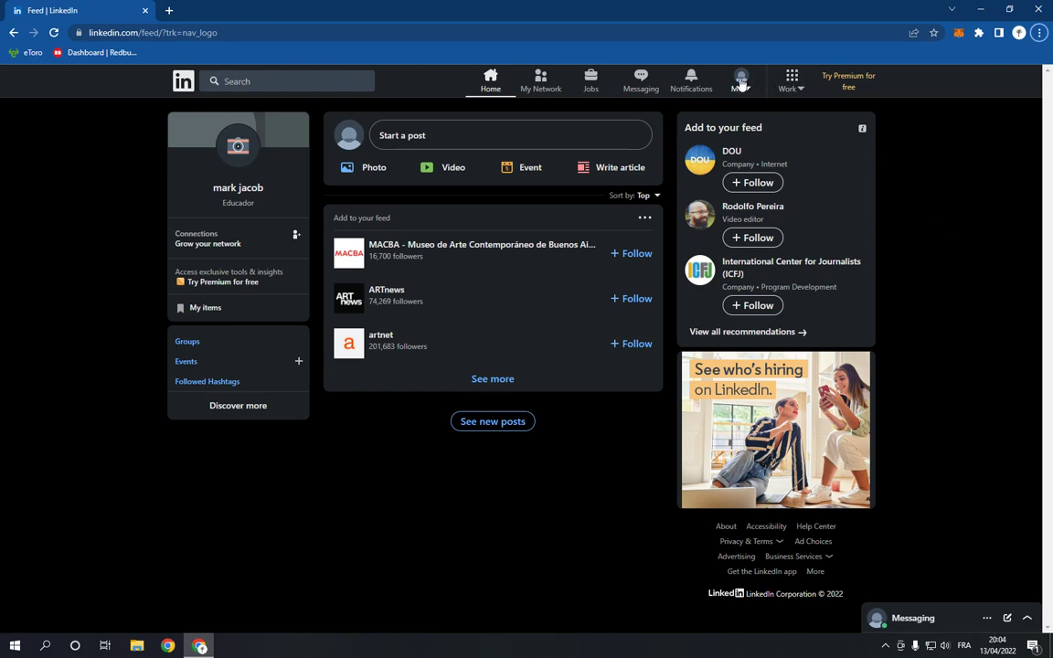
Open Settings & Privacy from the Me menu in the top navigation
left_click(740, 81)
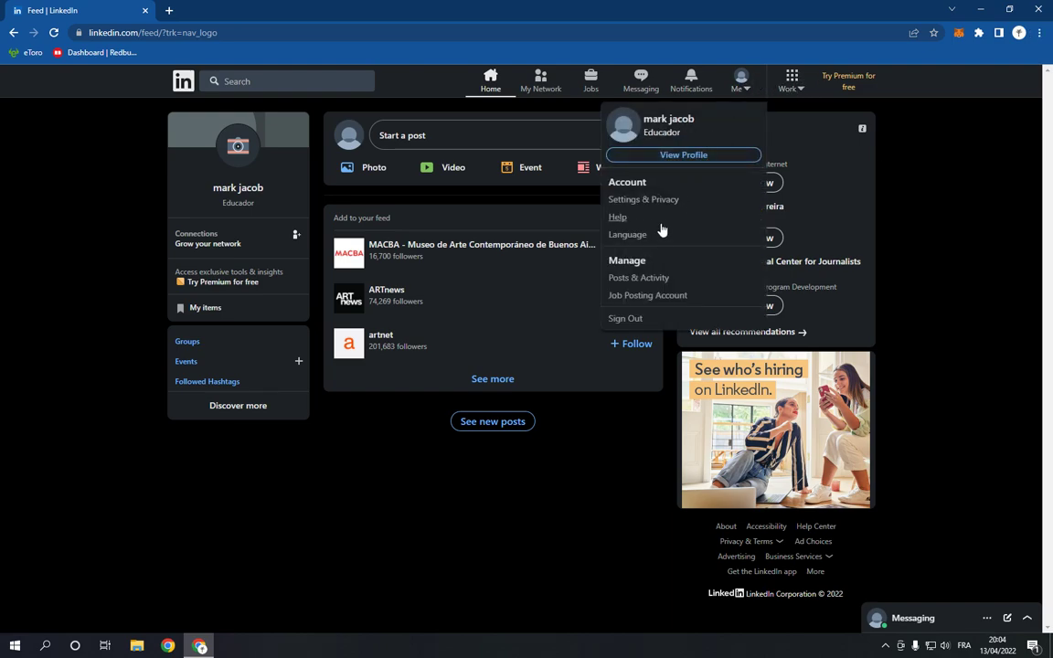
mouse_move(643, 199)
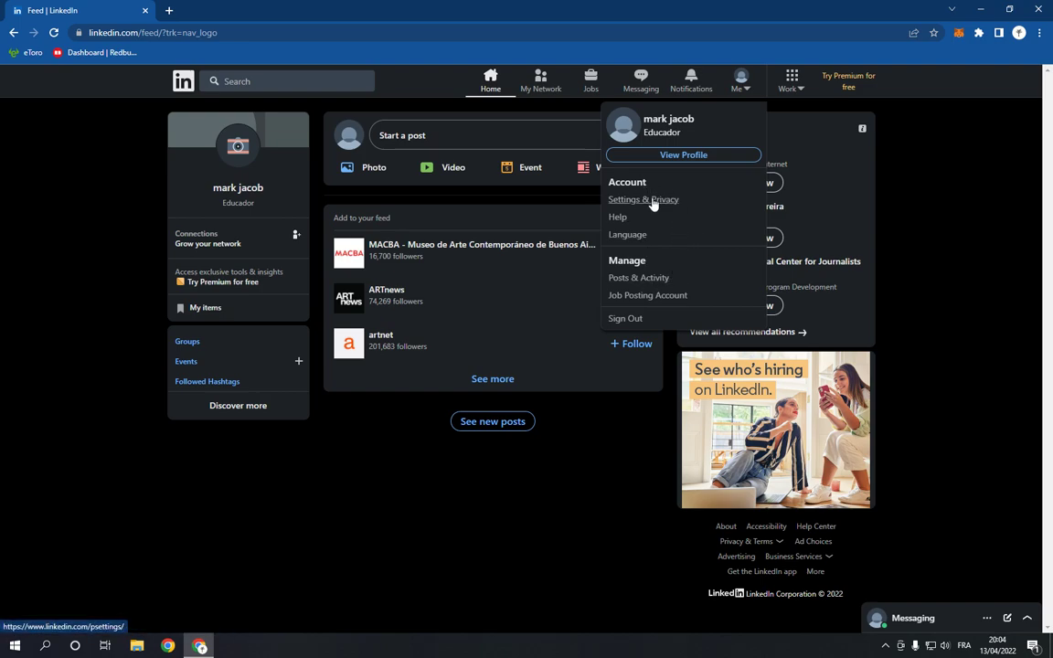
left_click(642, 200)
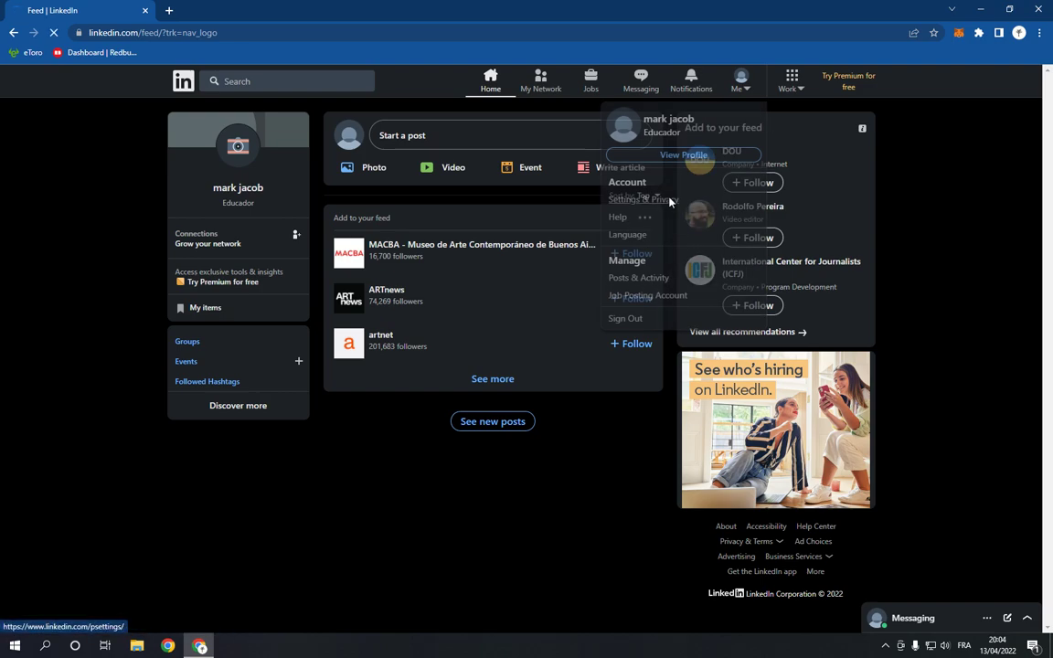
left_click(642, 199)
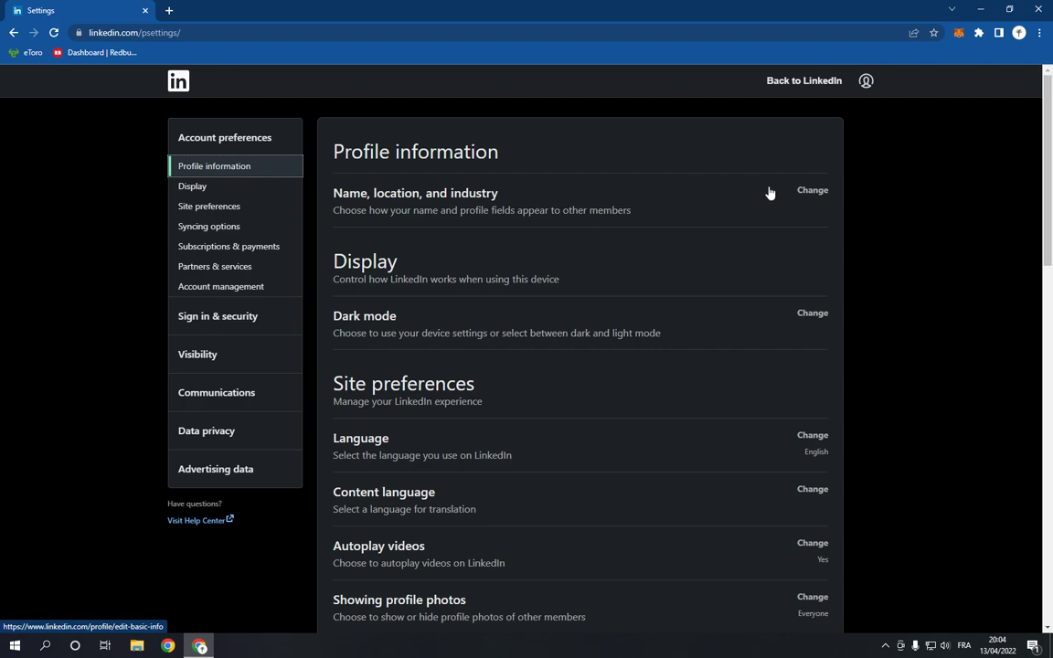
mouse_move(820, 188)
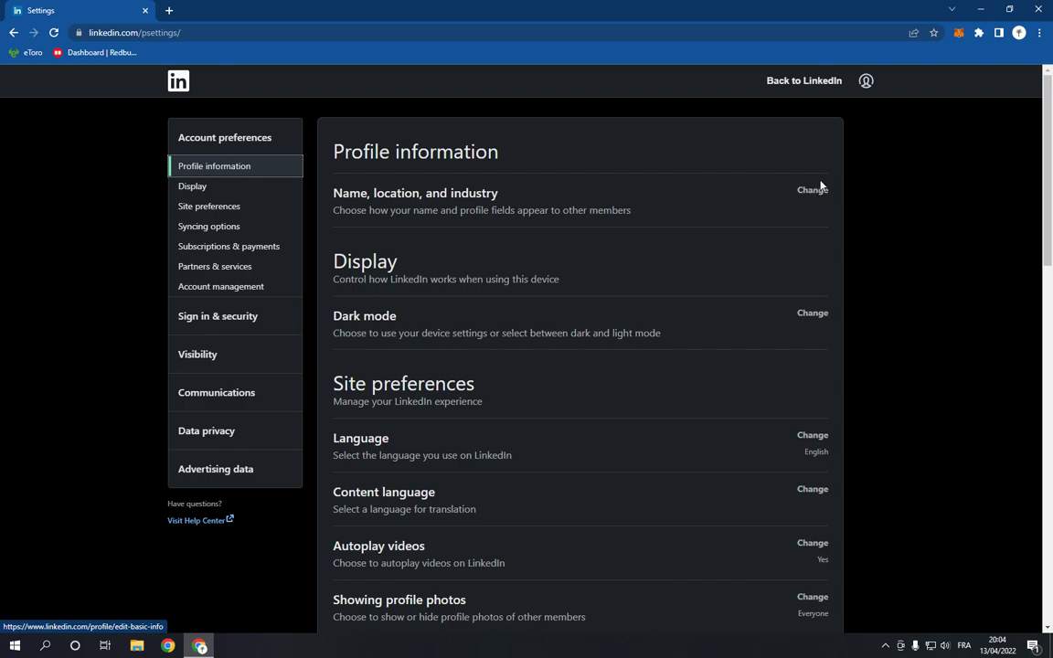
Open Account management and choose Change next to Close account
left_click(215, 265)
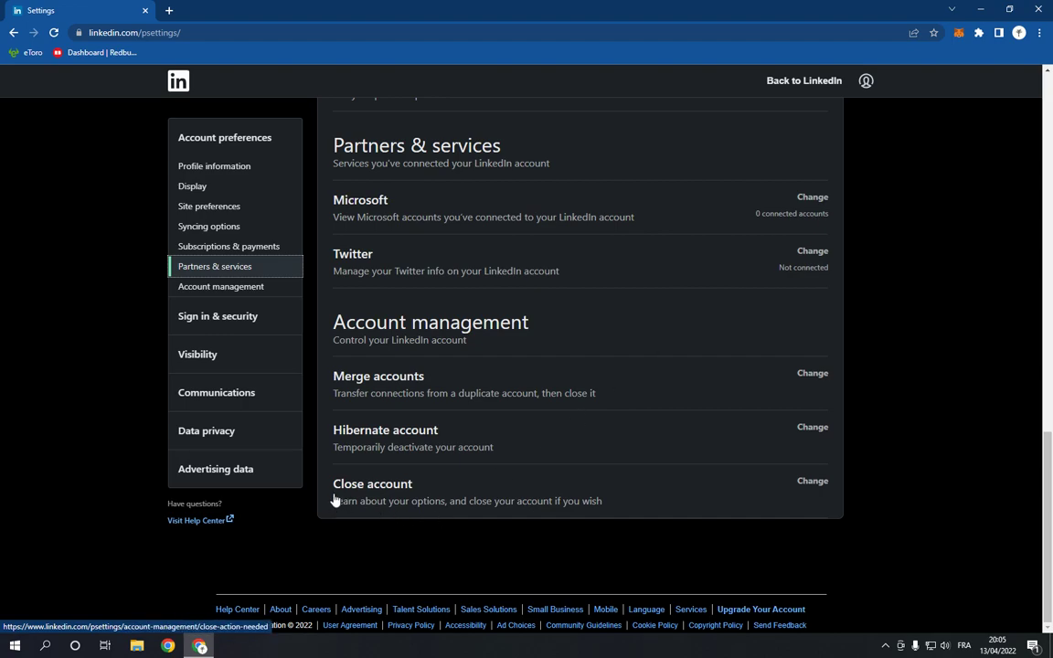
mouse_move(583, 488)
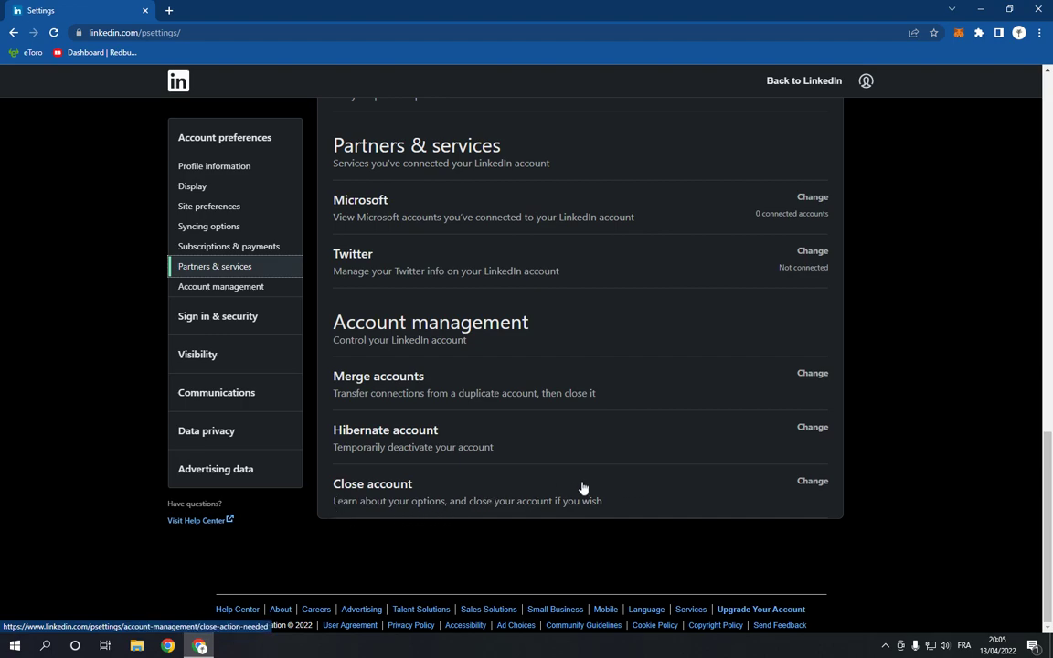
left_click(811, 480)
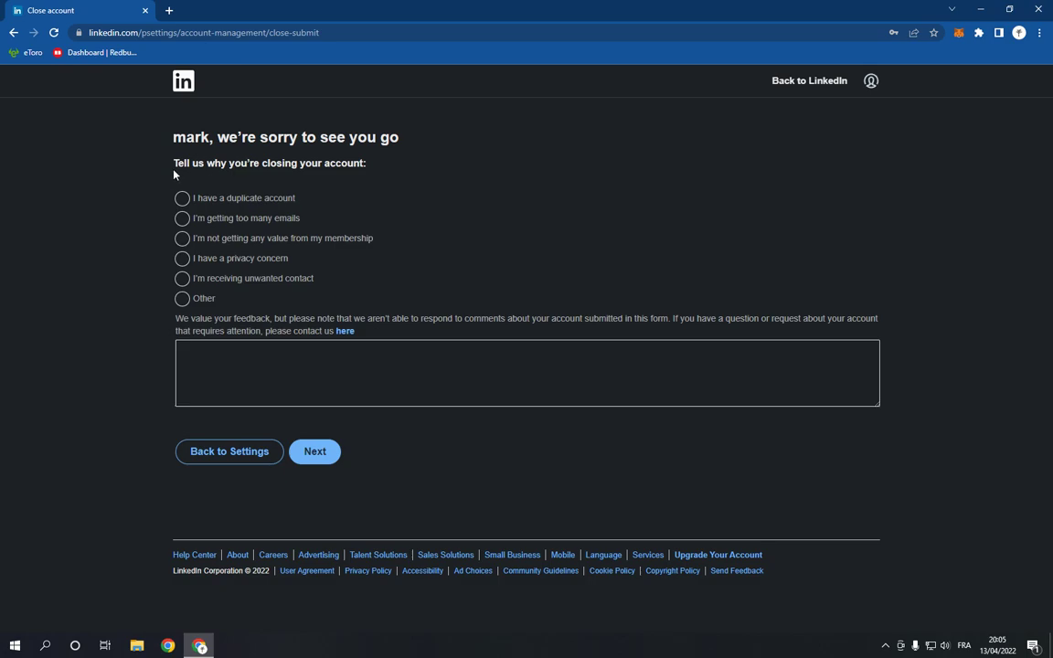
Highlight the closing-reason question, then return to the home feed via the LinkedIn logo
left_click_drag(174, 162, 295, 163)
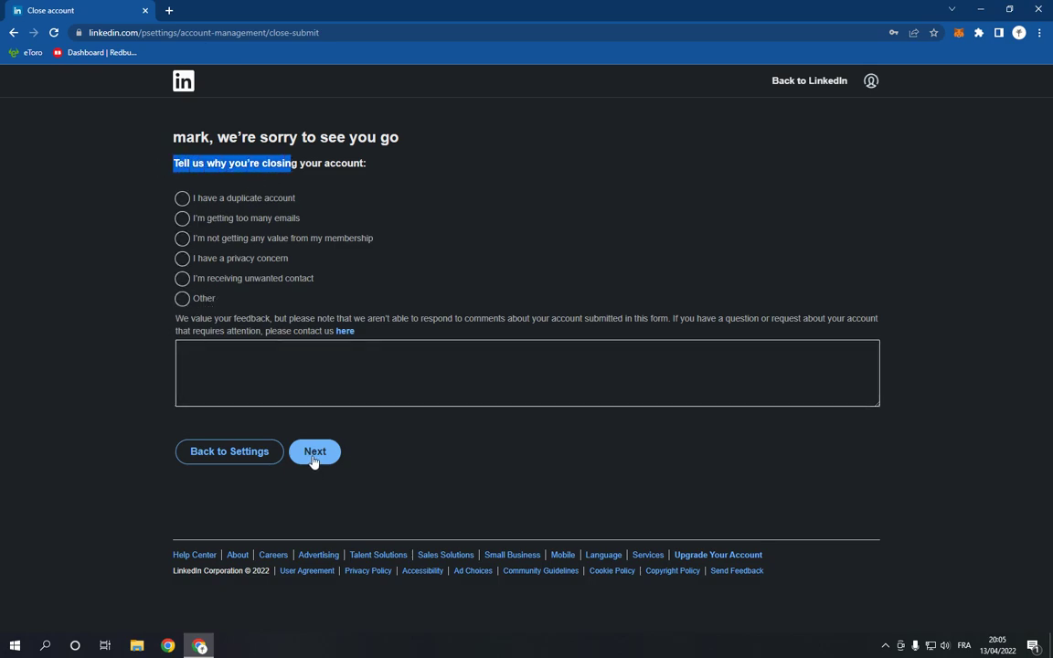
left_click(183, 81)
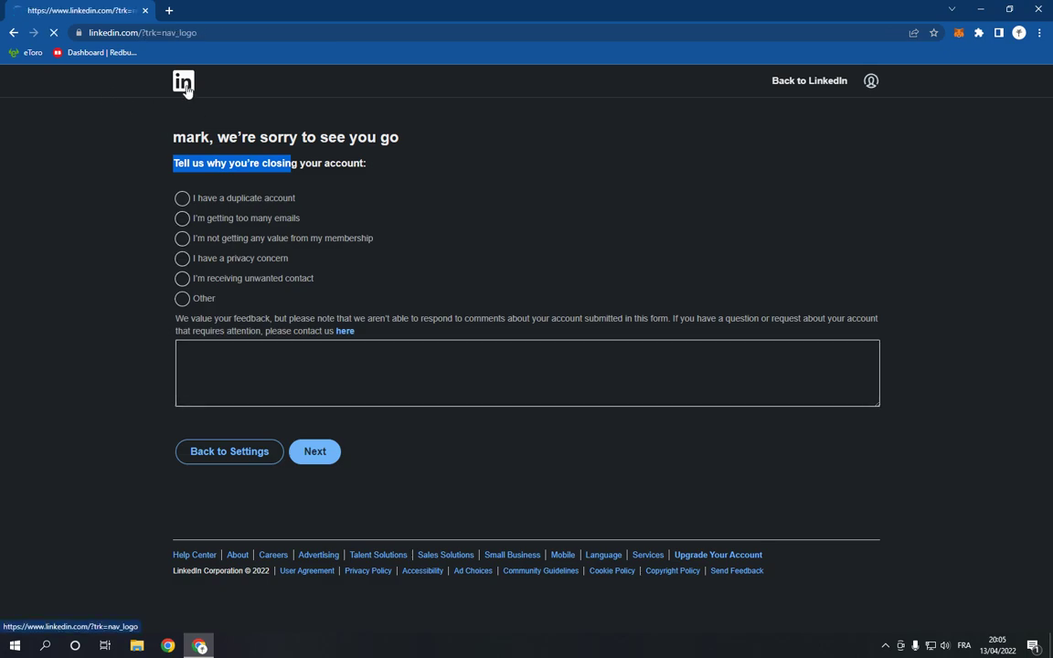
left_click(183, 81)
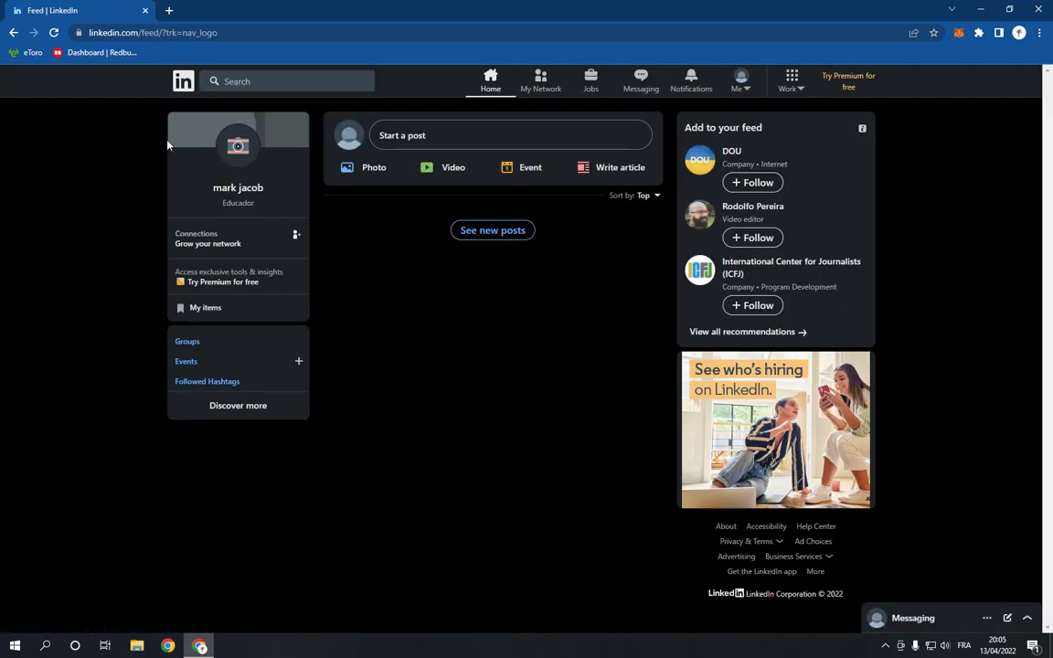